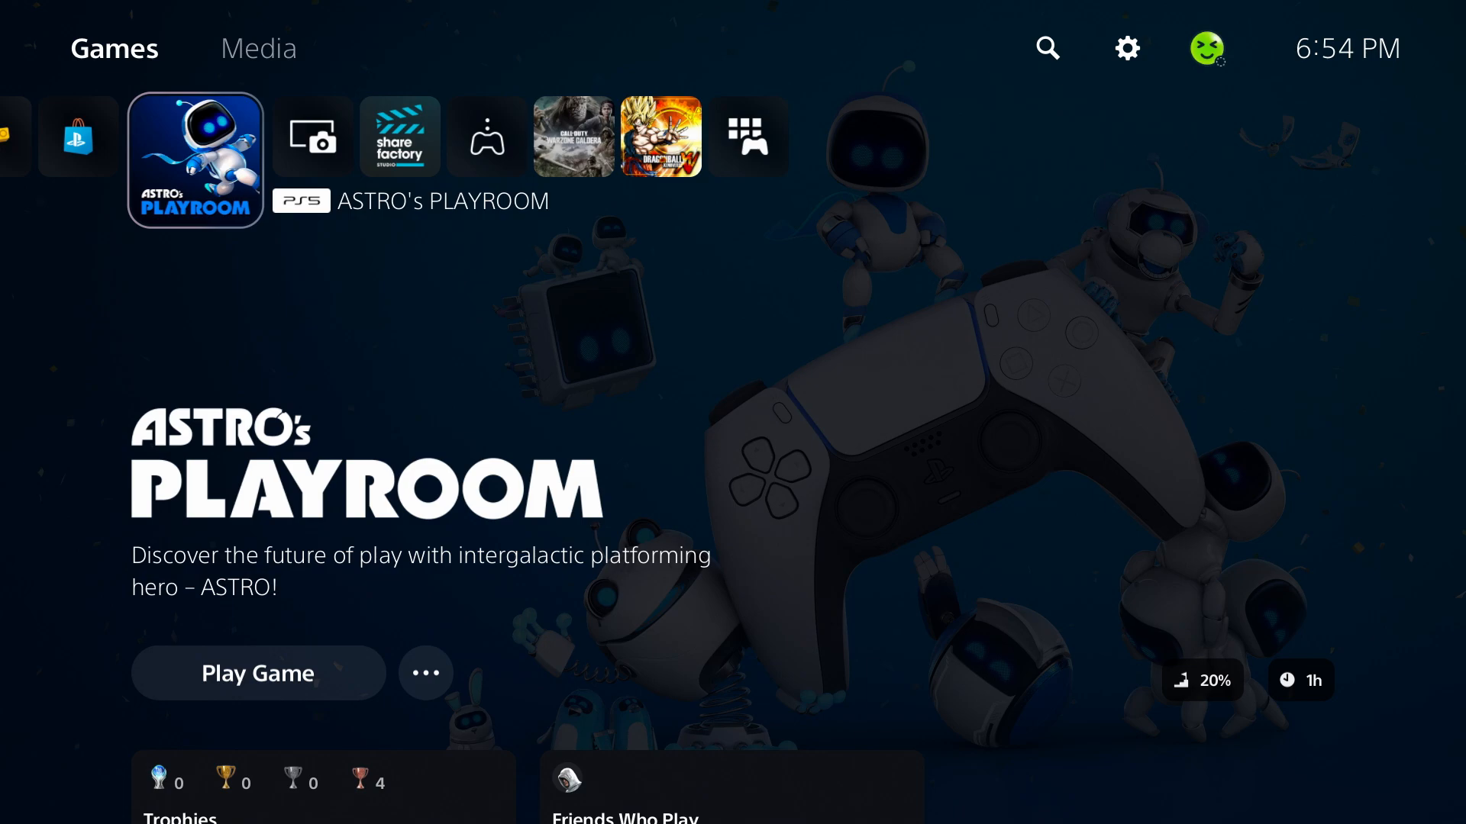
mouse_move(1125, 48)
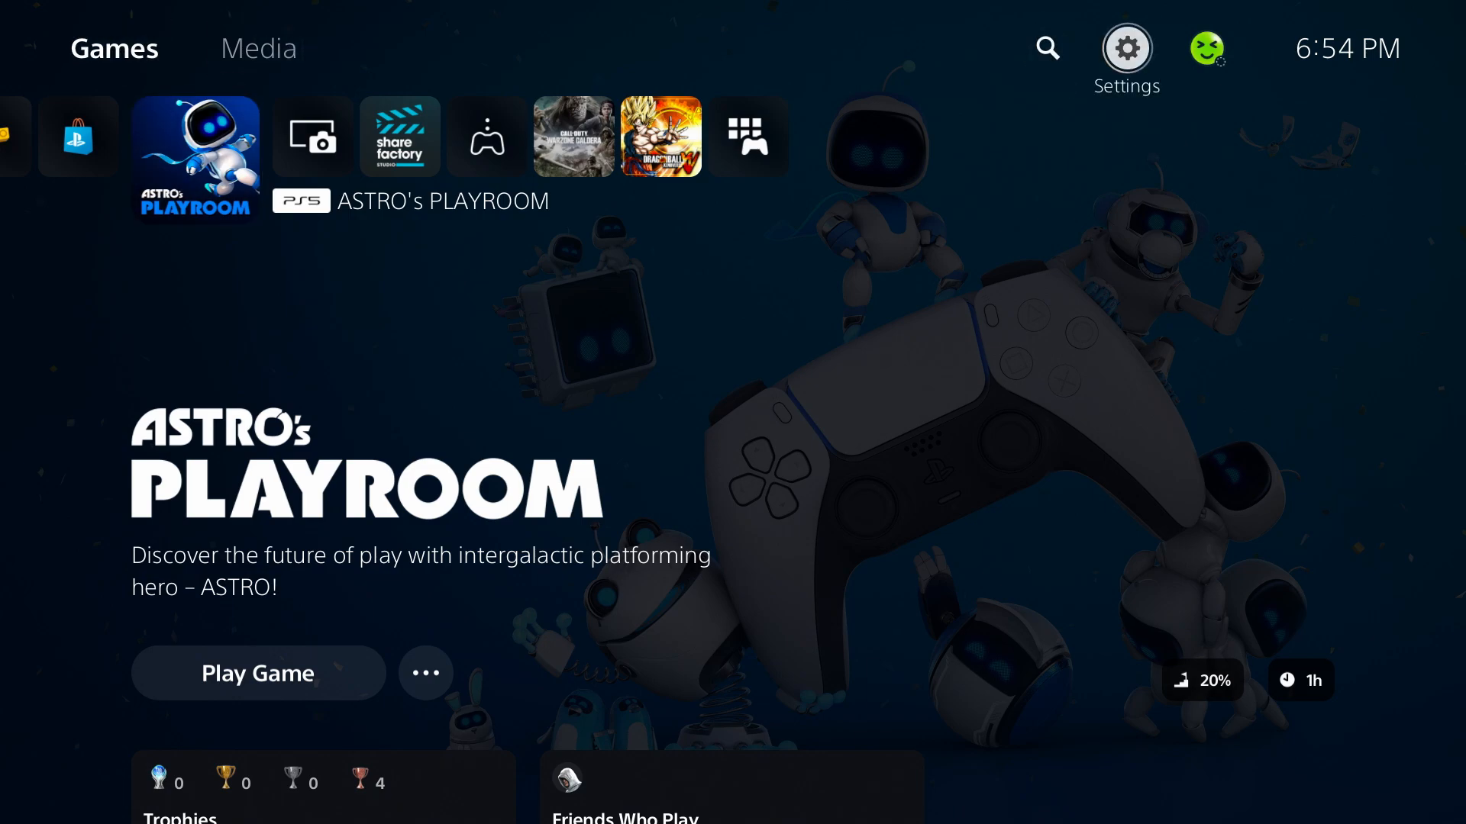
Open Settings from the home screen and go to Network
click(1126, 49)
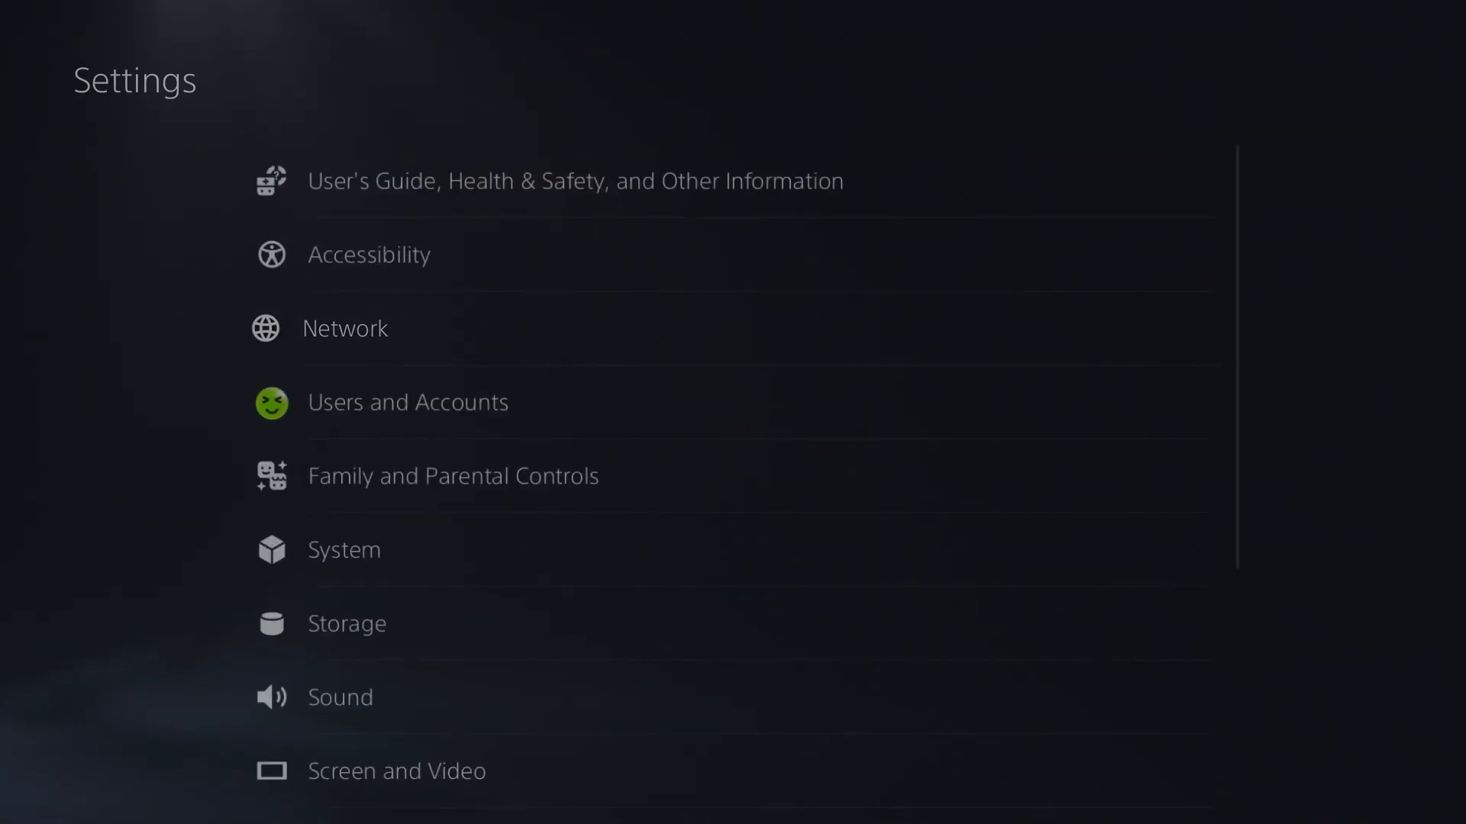
click(345, 328)
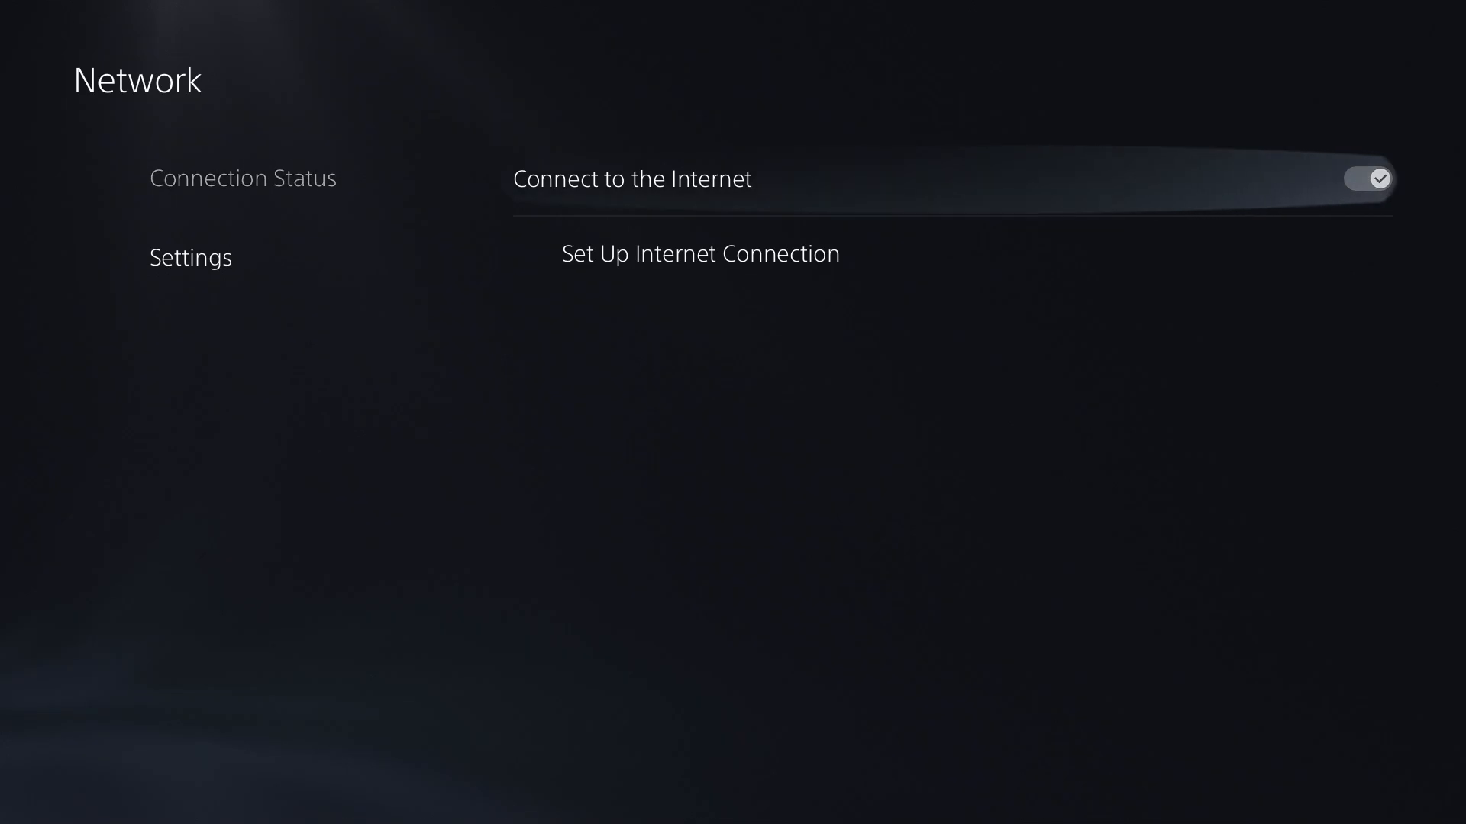
Start Set Up Internet Connection and scan for nearby Wi-Fi networks with Triangle
click(699, 253)
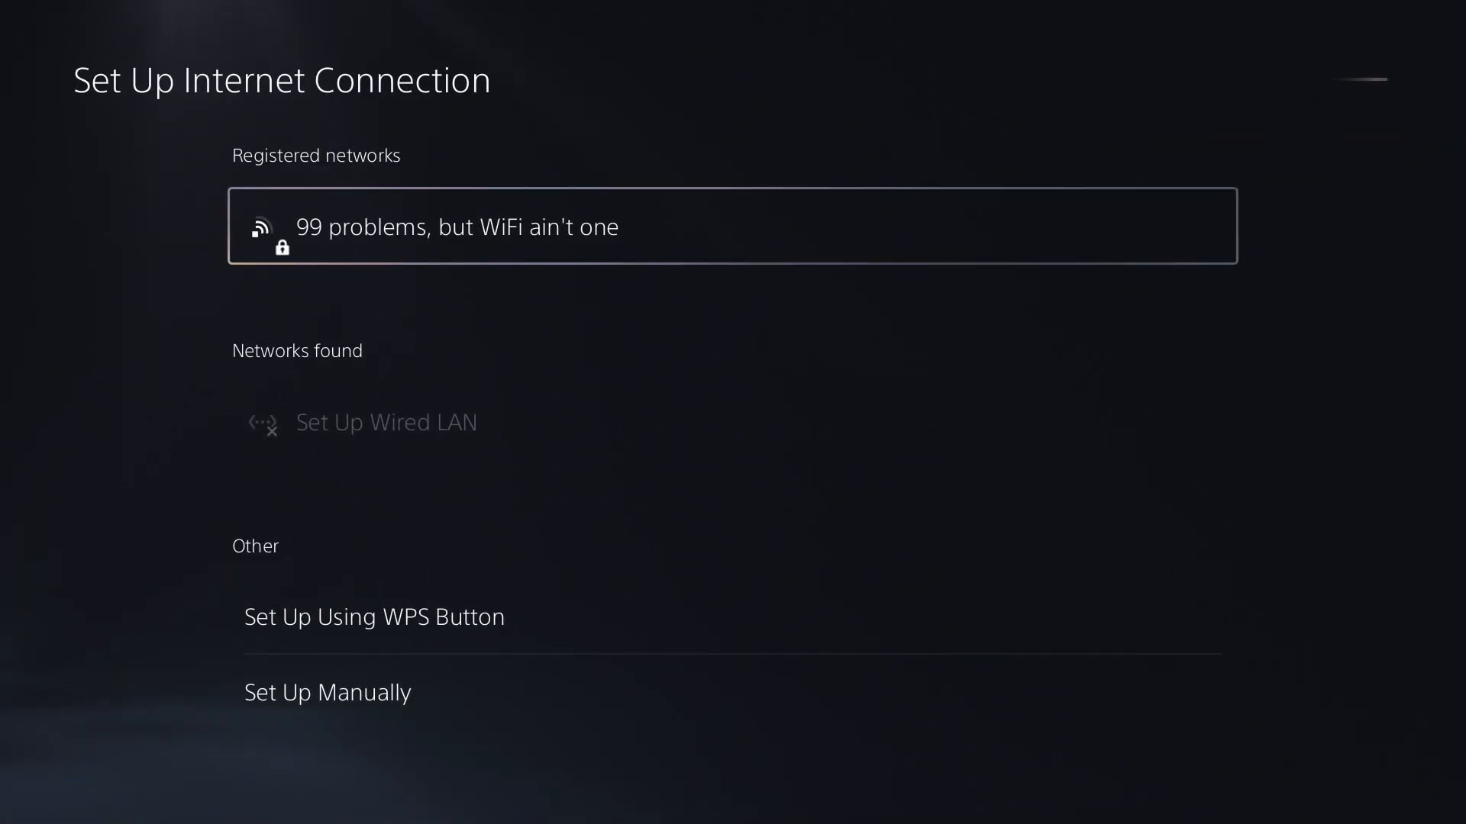
click(732, 226)
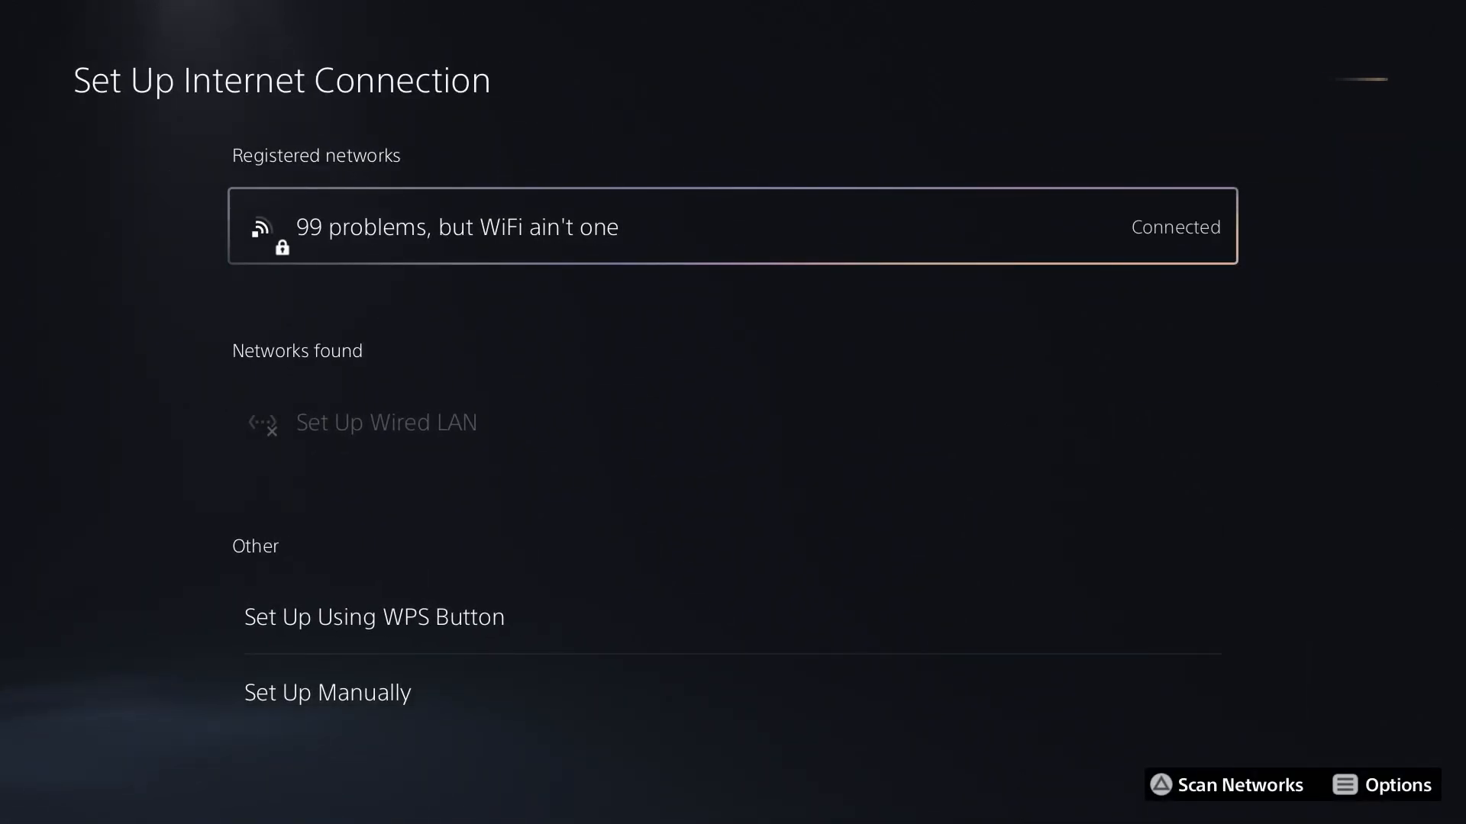
click(1241, 784)
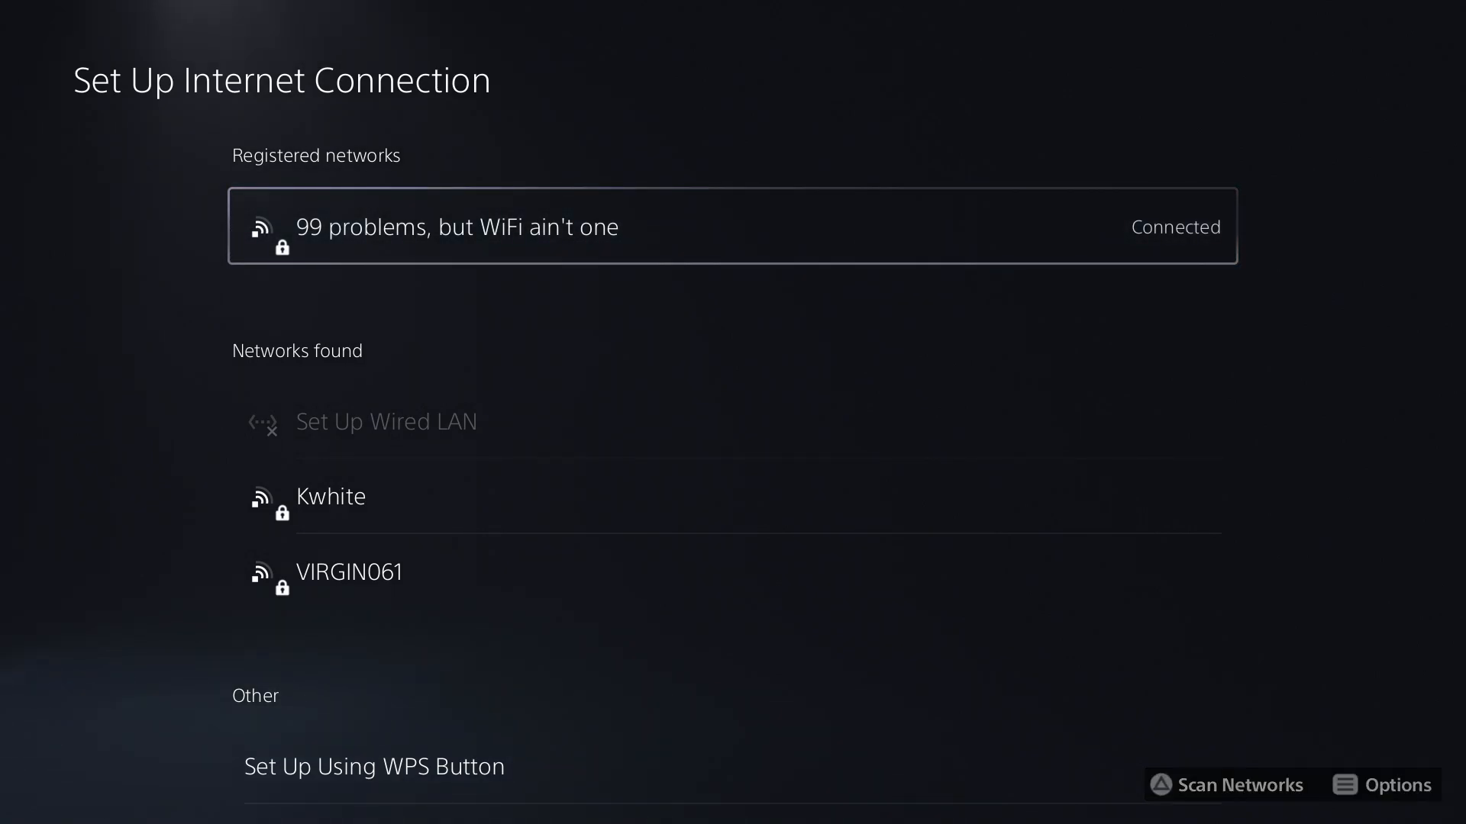
Back out with Circle to the main Settings list
click(1382, 784)
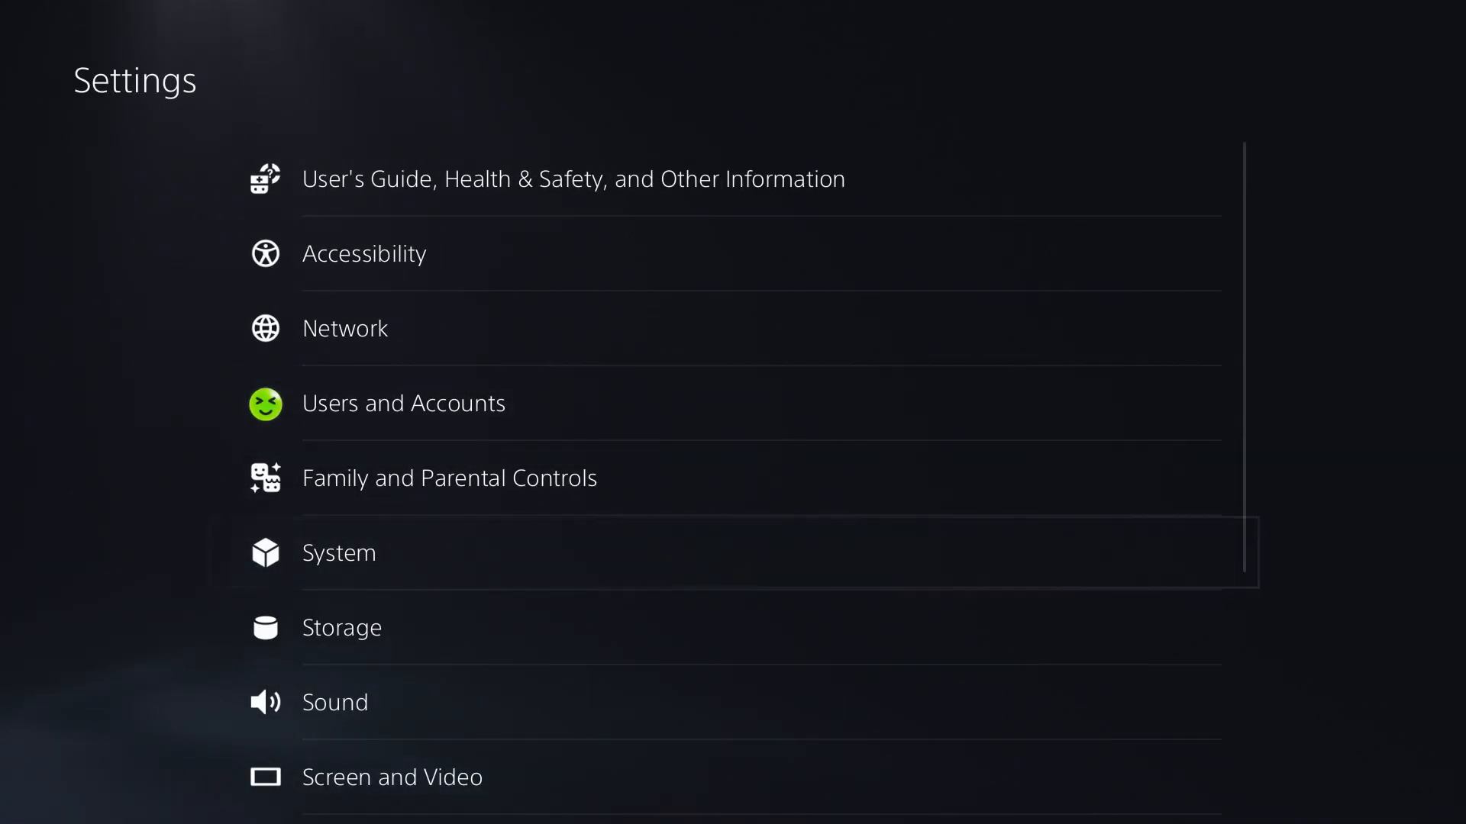
Go to System > Reset Options to reach Restore Default Settings
click(338, 553)
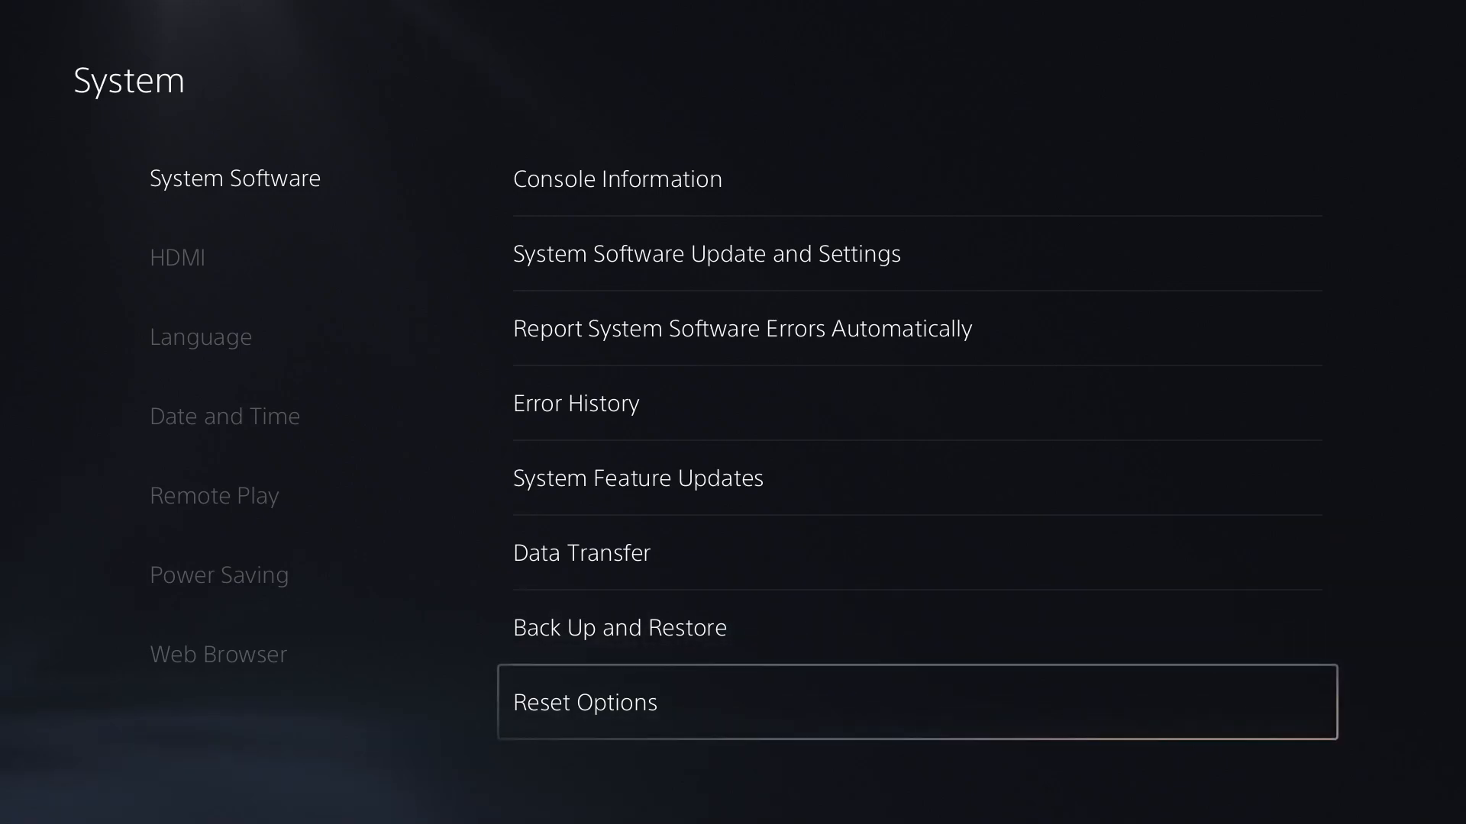
click(584, 702)
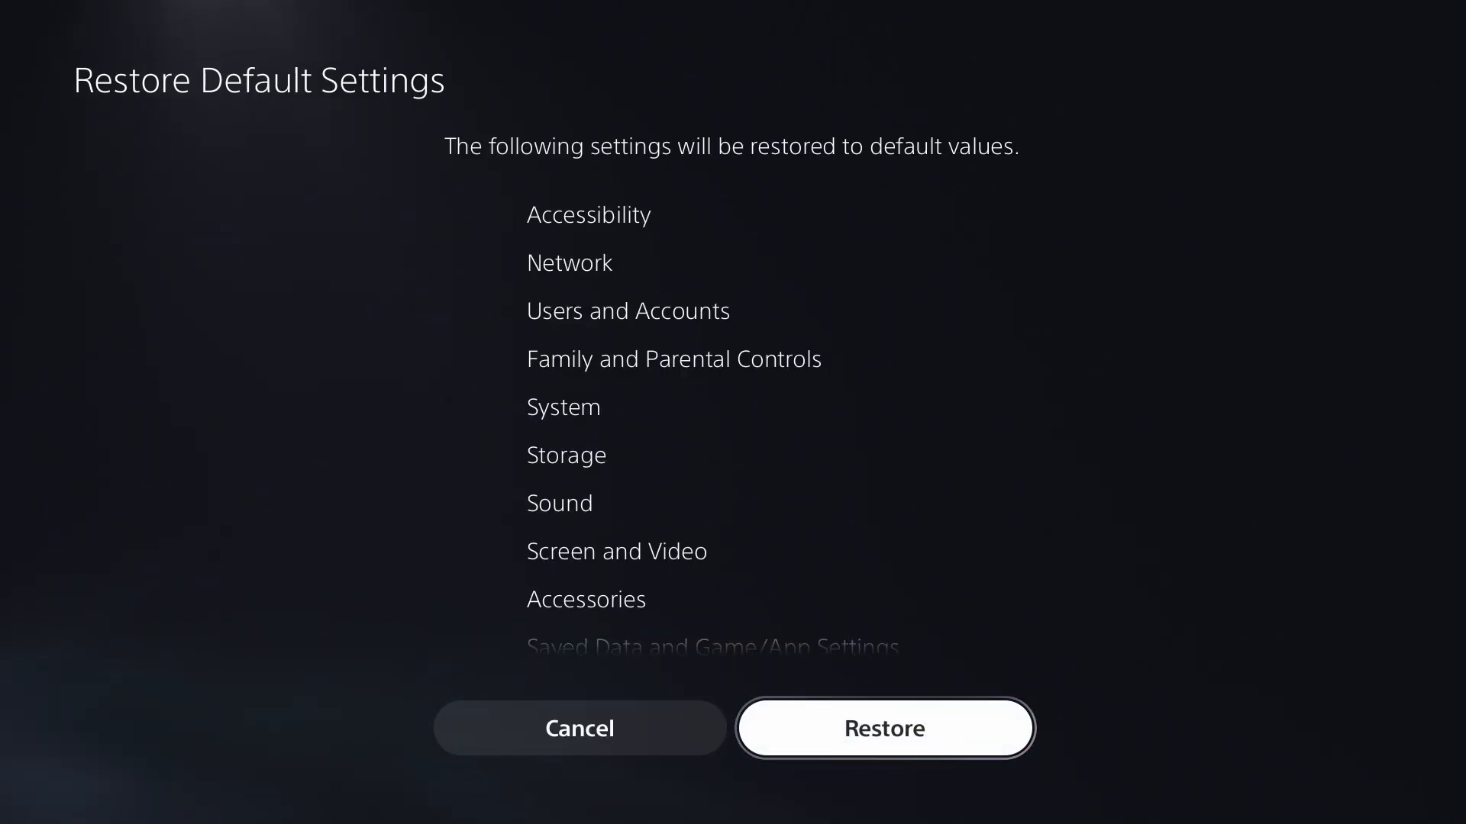
scroll(down, 3)
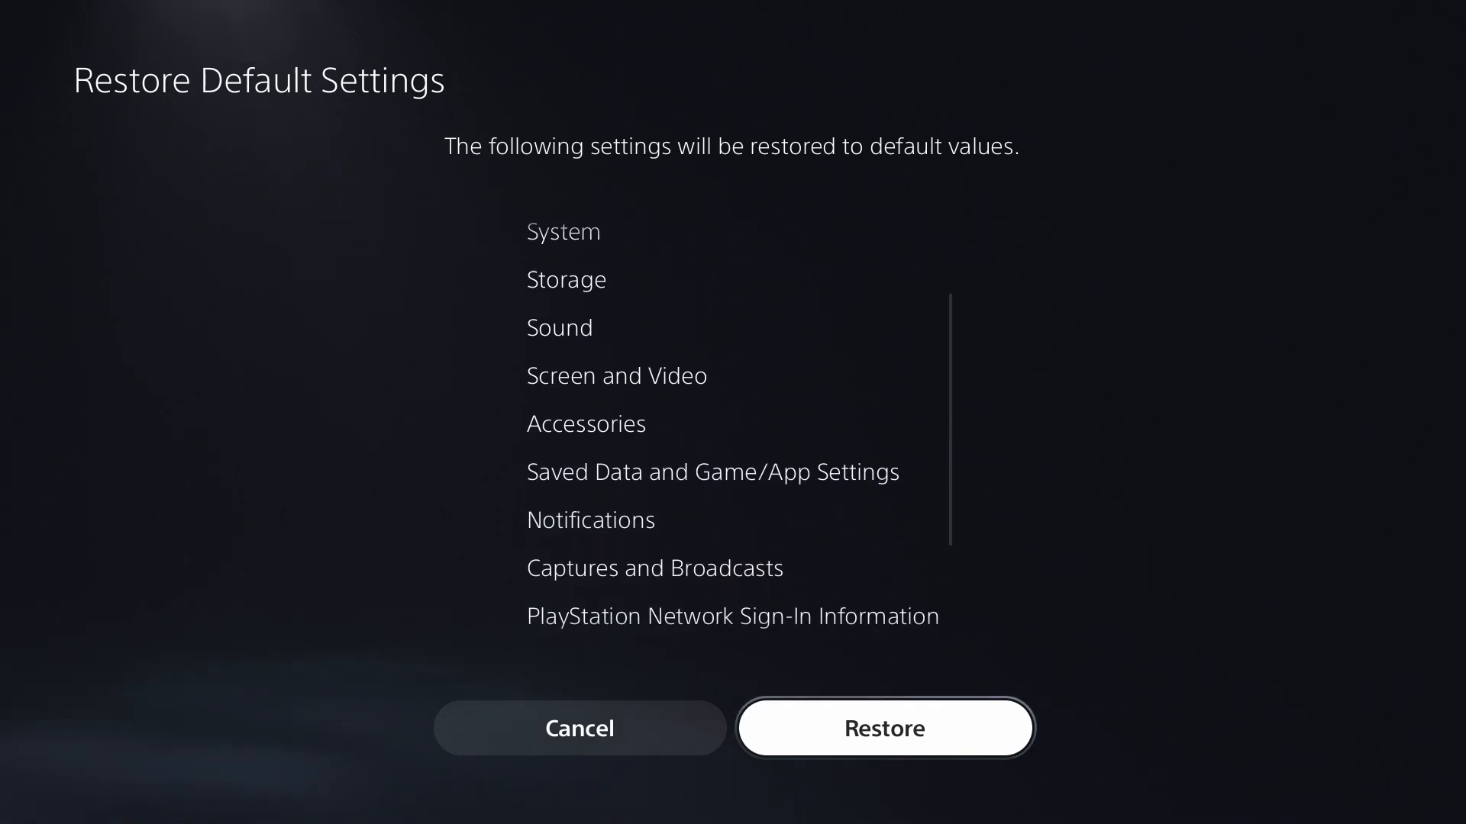
scroll(down, 3)
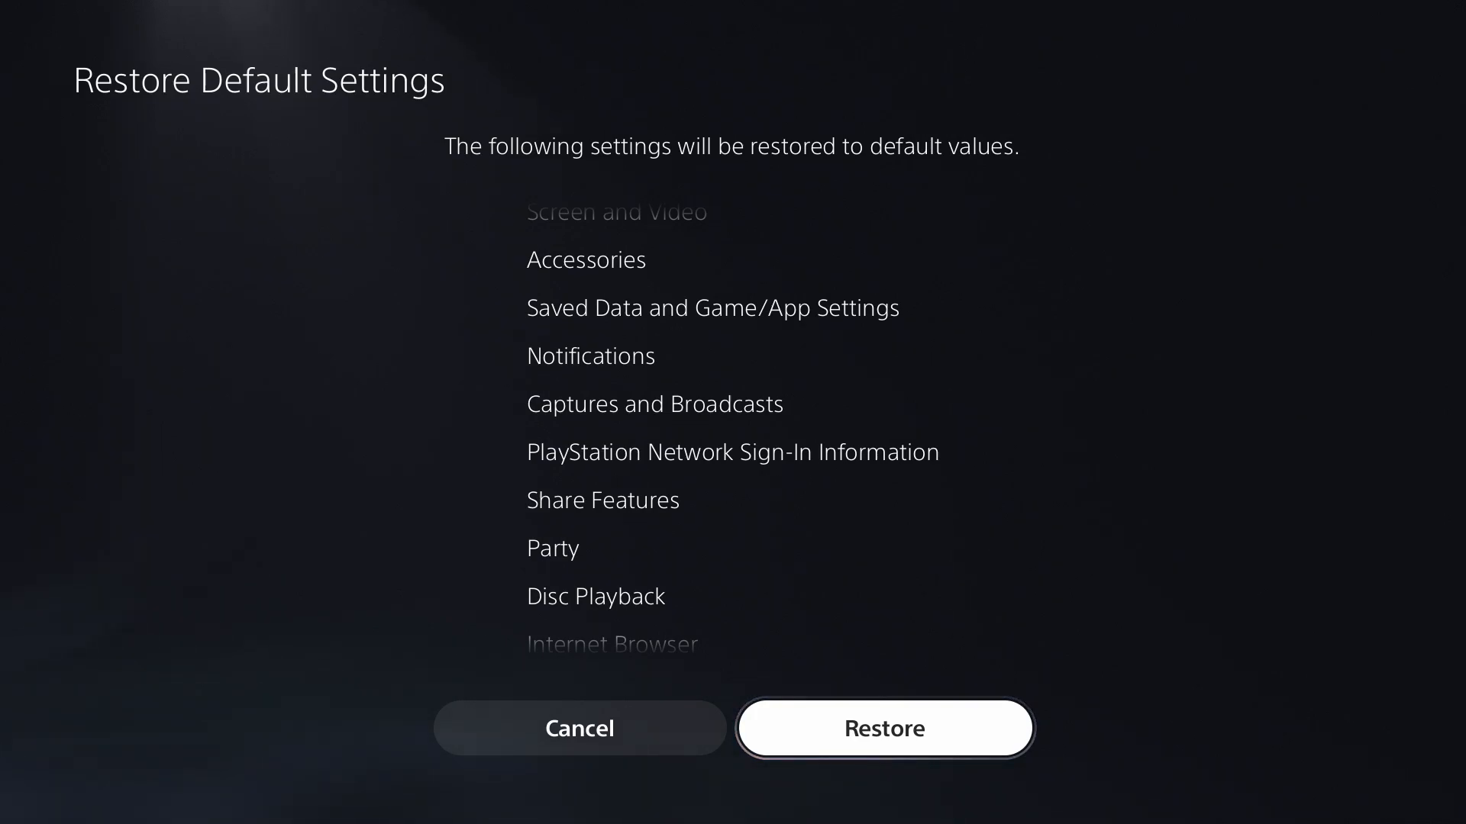
scroll(up, 3)
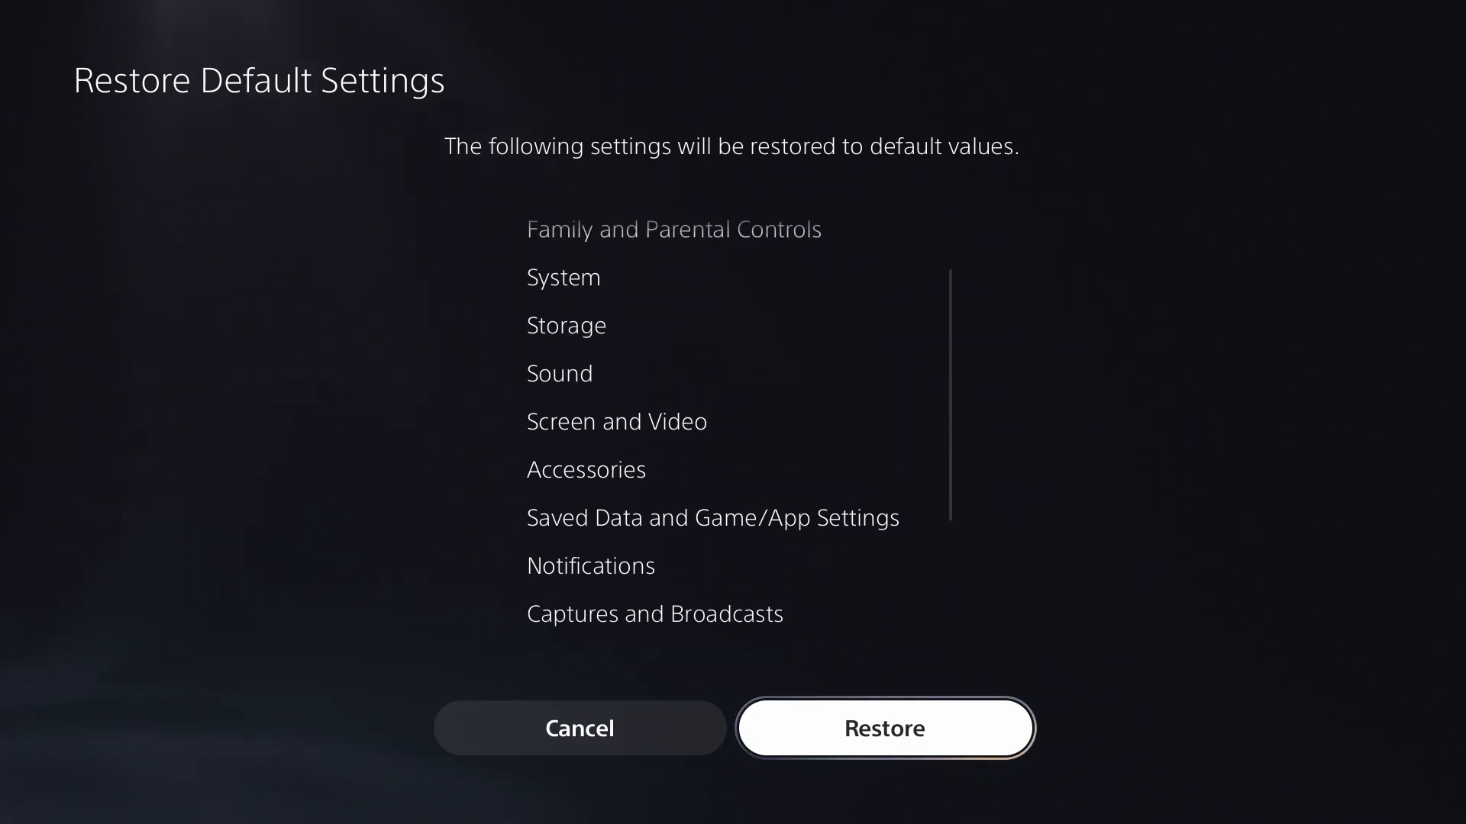
scroll(up, 3)
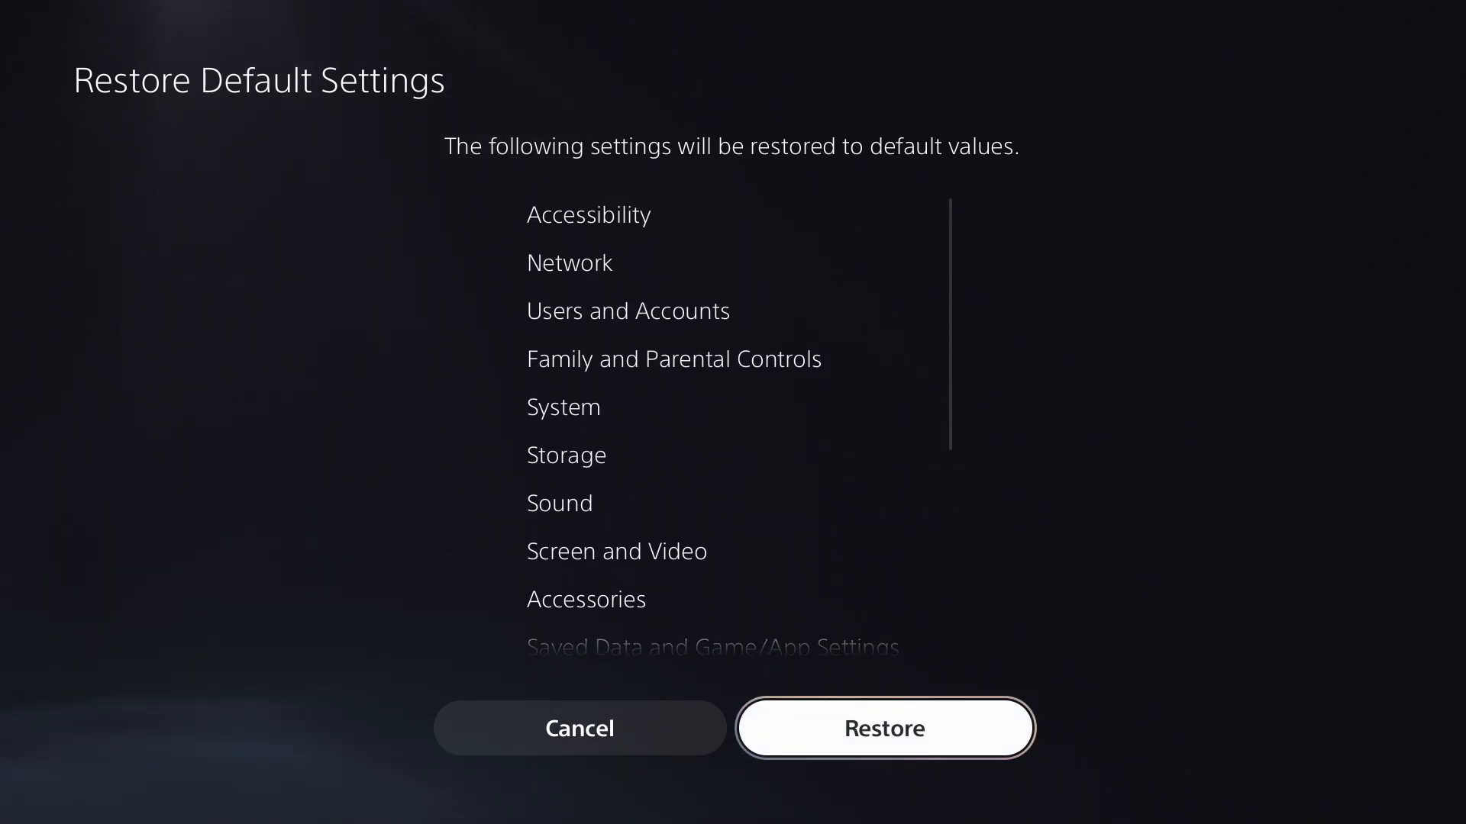